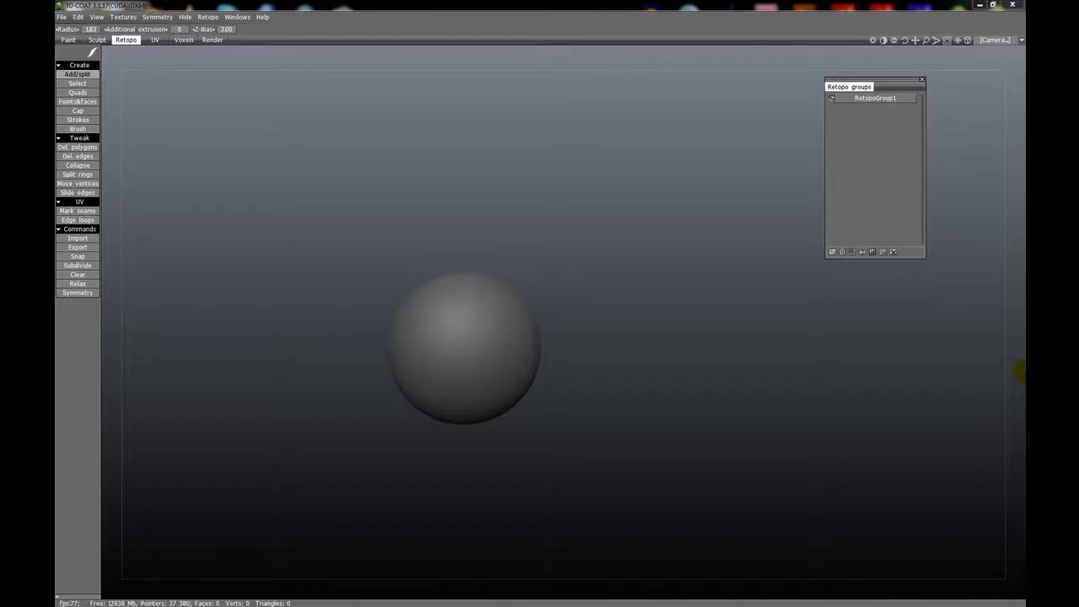
pyautogui.moveTo(374, 341)
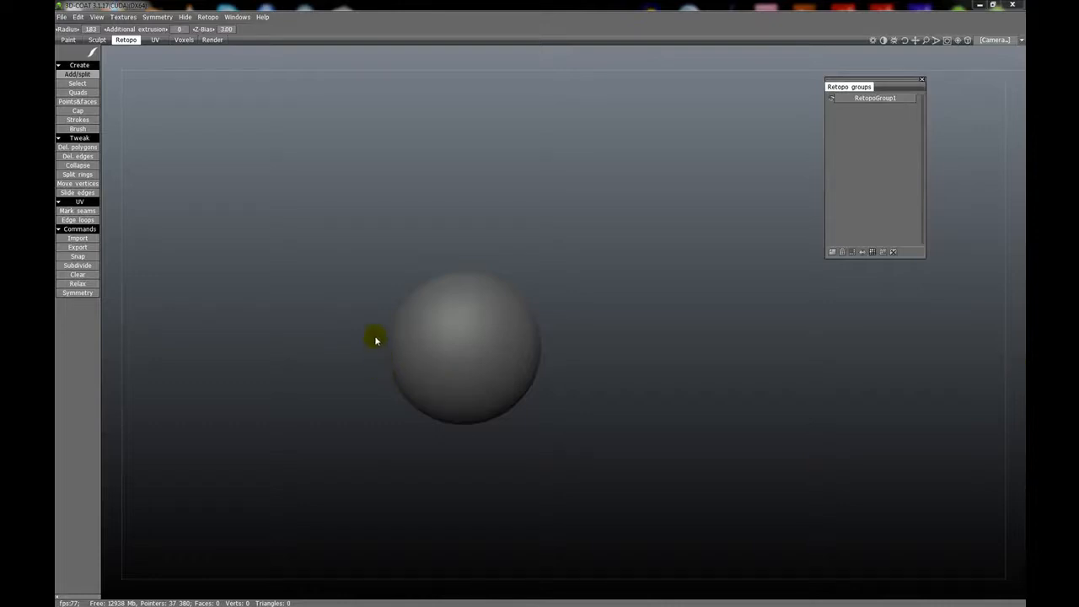
pyautogui.moveTo(429, 327)
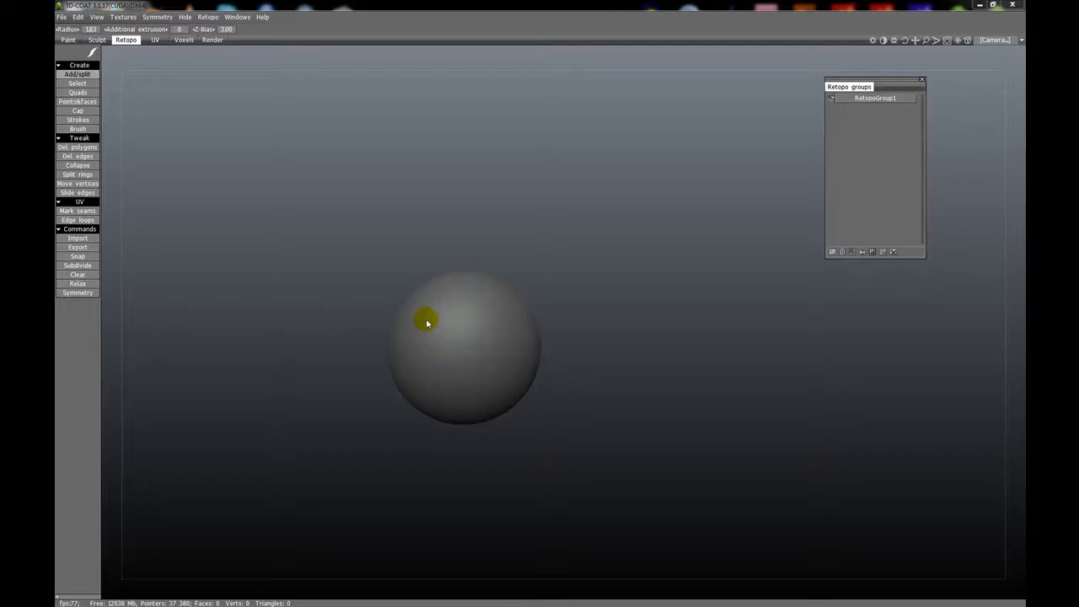
pyautogui.moveTo(432, 318)
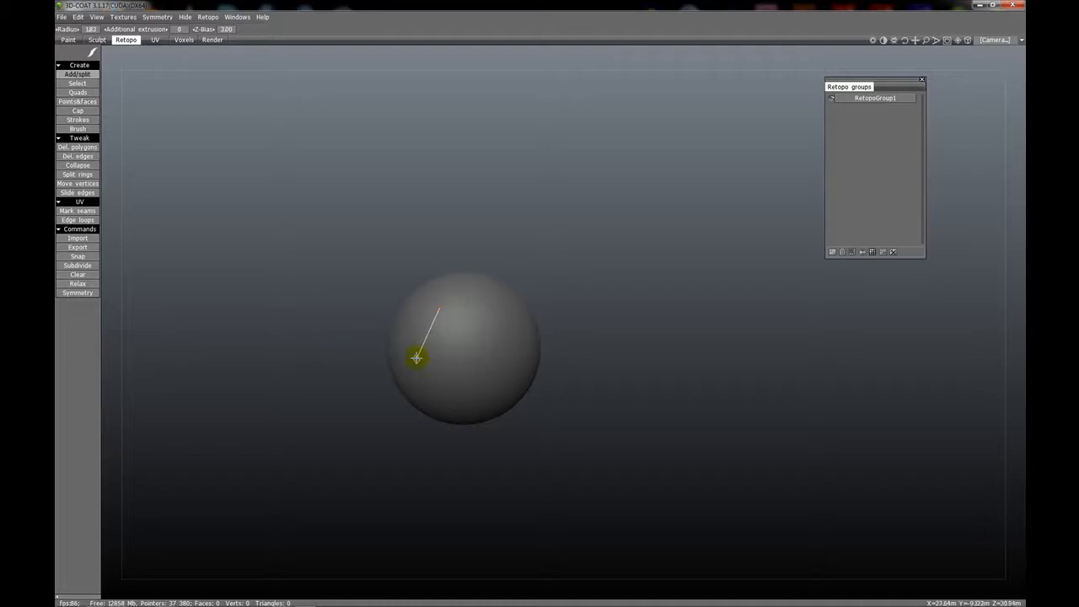
# Step: Close the triangular retopo face with its final point and shift the sphere left
pyautogui.click(447, 317)
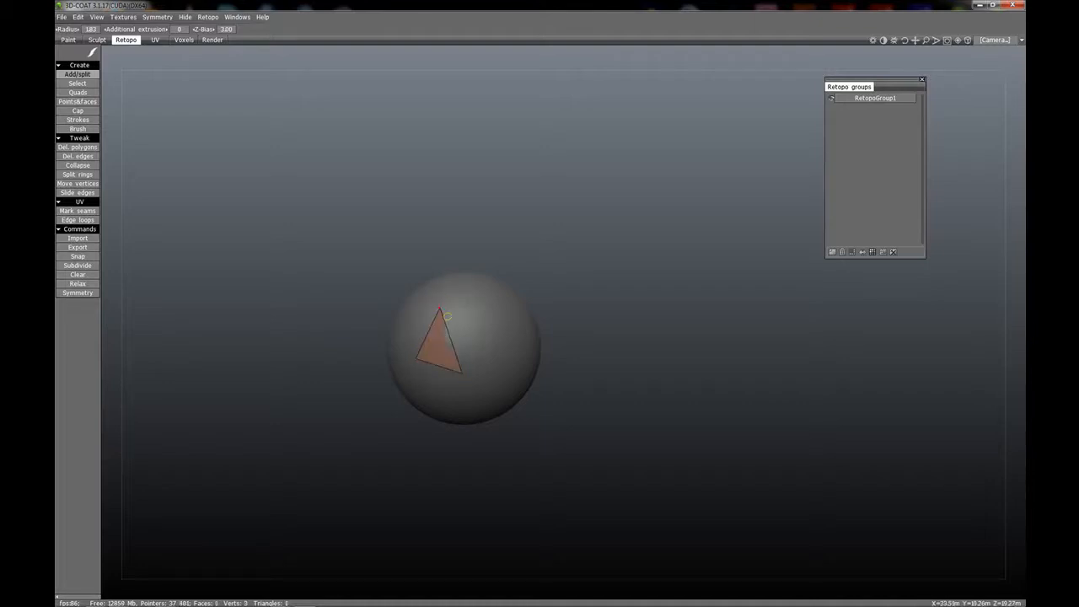
pyautogui.moveTo(447, 317); pyautogui.dragTo(430, 338)
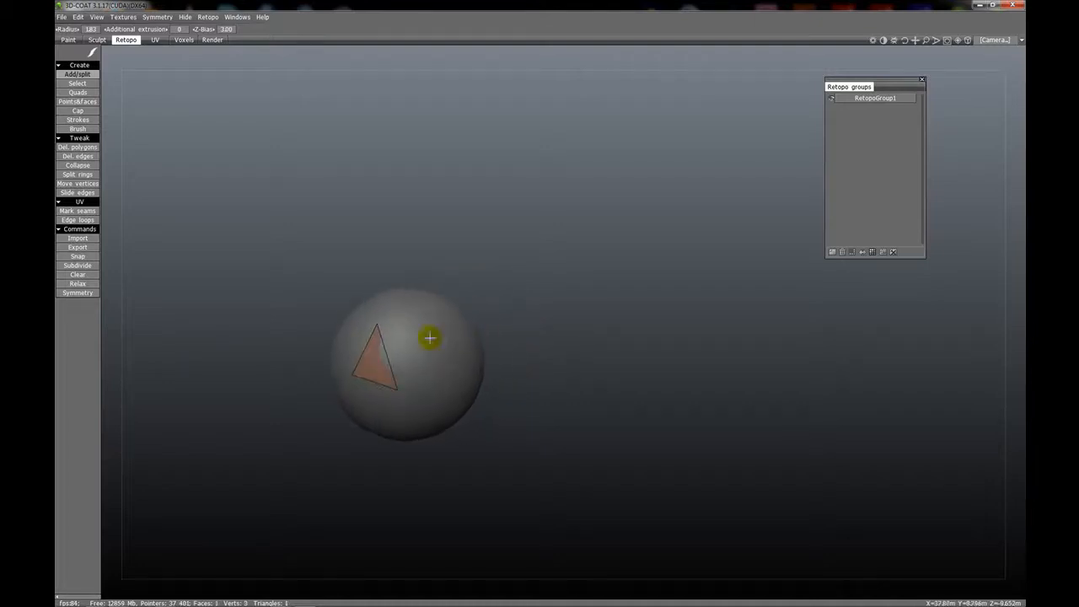
pyautogui.moveTo(459, 348)
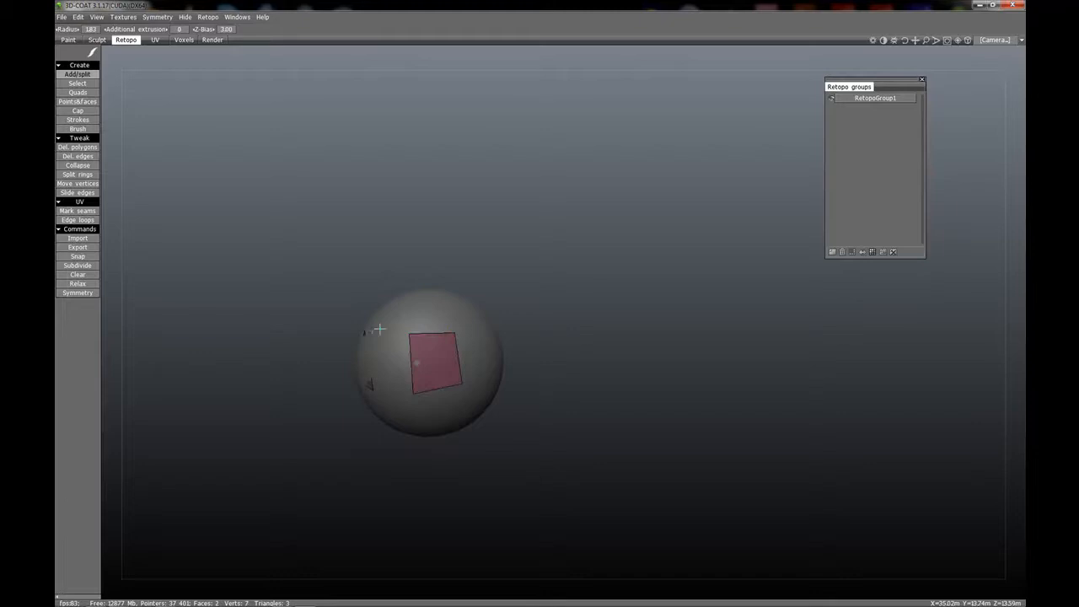
pyautogui.moveTo(435, 362); pyautogui.dragTo(413, 384)
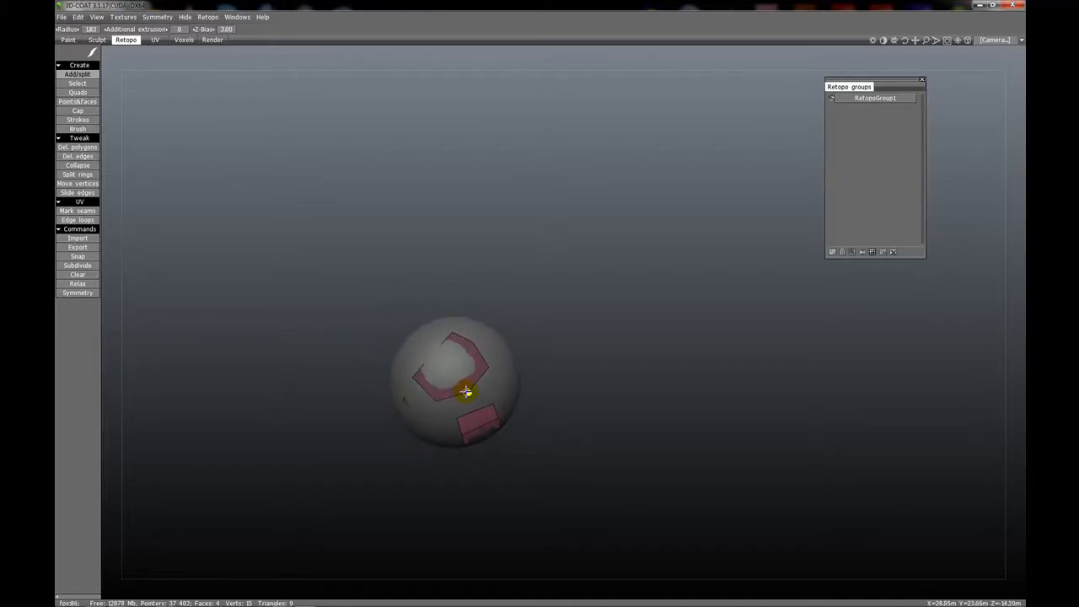
# Step: Orbit the sphere back around until the original triangular face is in view
pyautogui.click(465, 392)
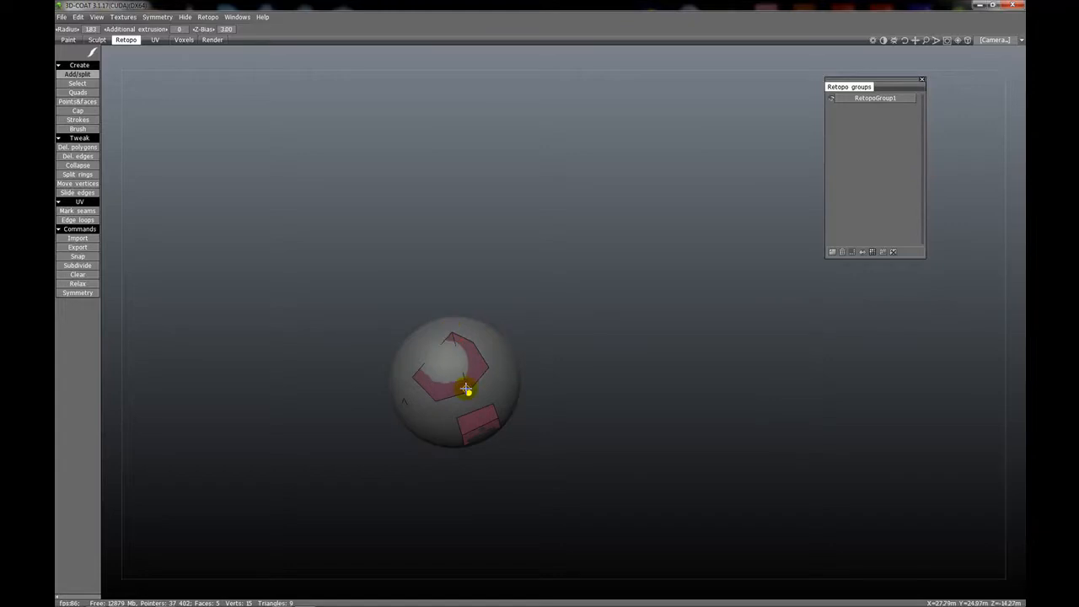
pyautogui.moveTo(466, 389); pyautogui.dragTo(435, 338)
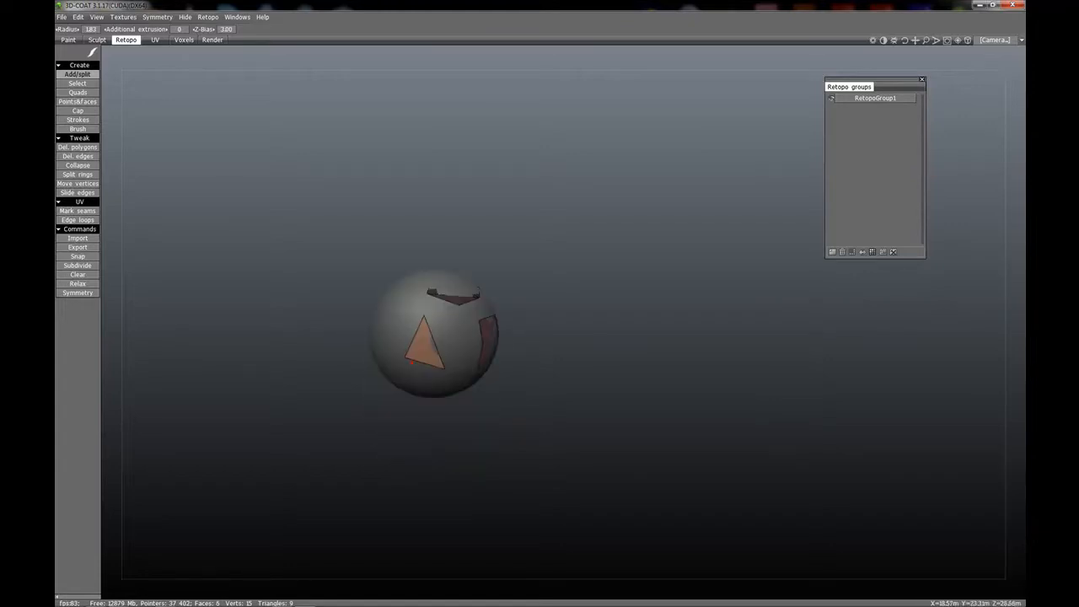